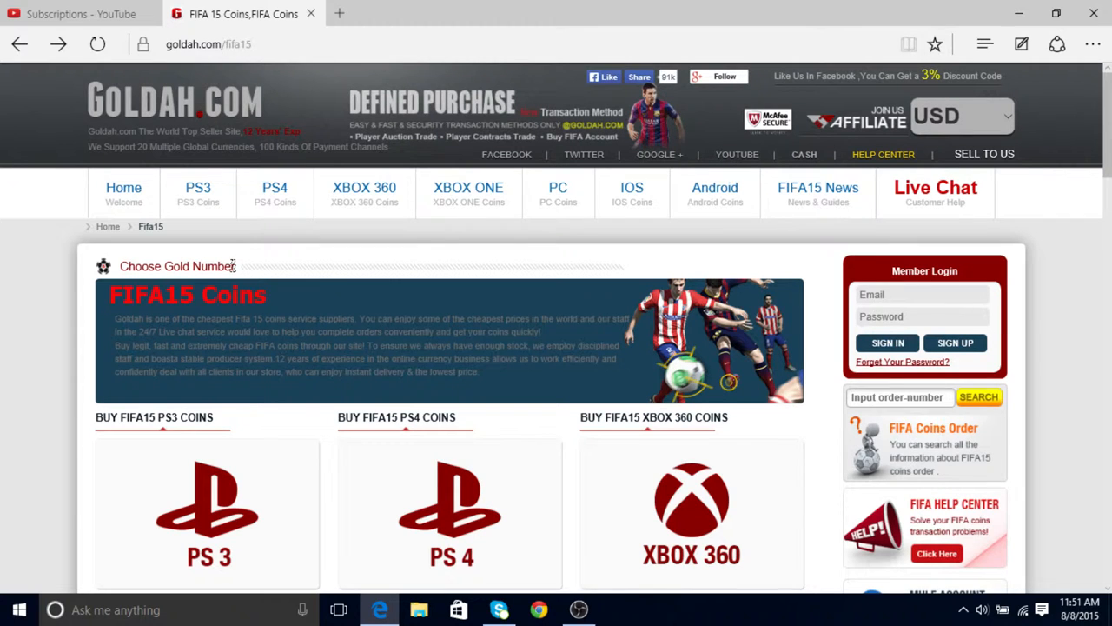
mouse_move(808, 111)
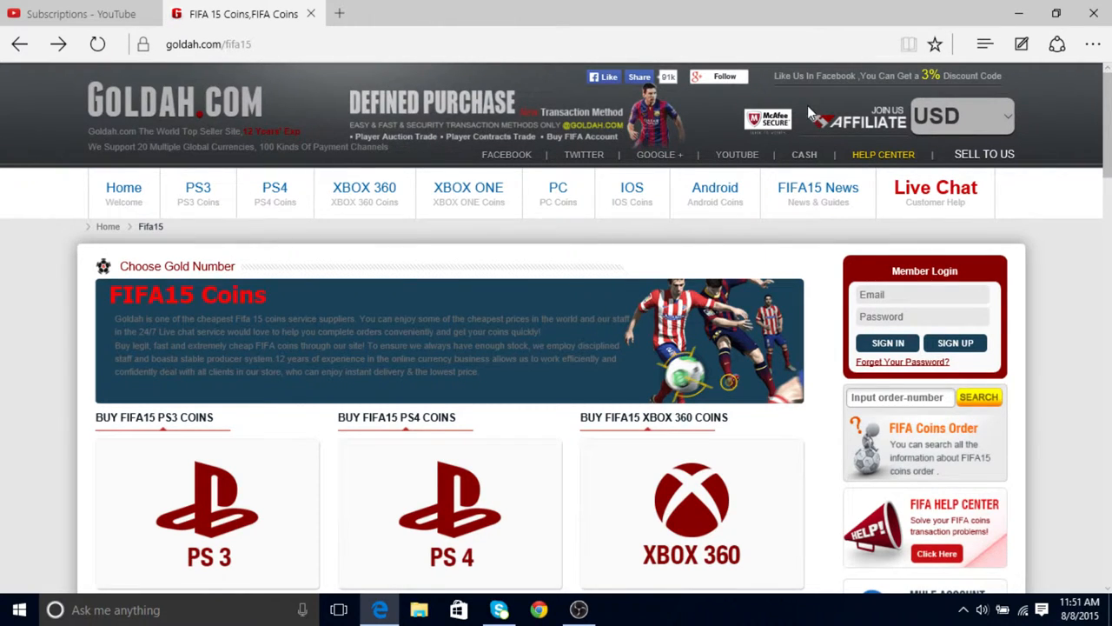
scroll("down", 3)
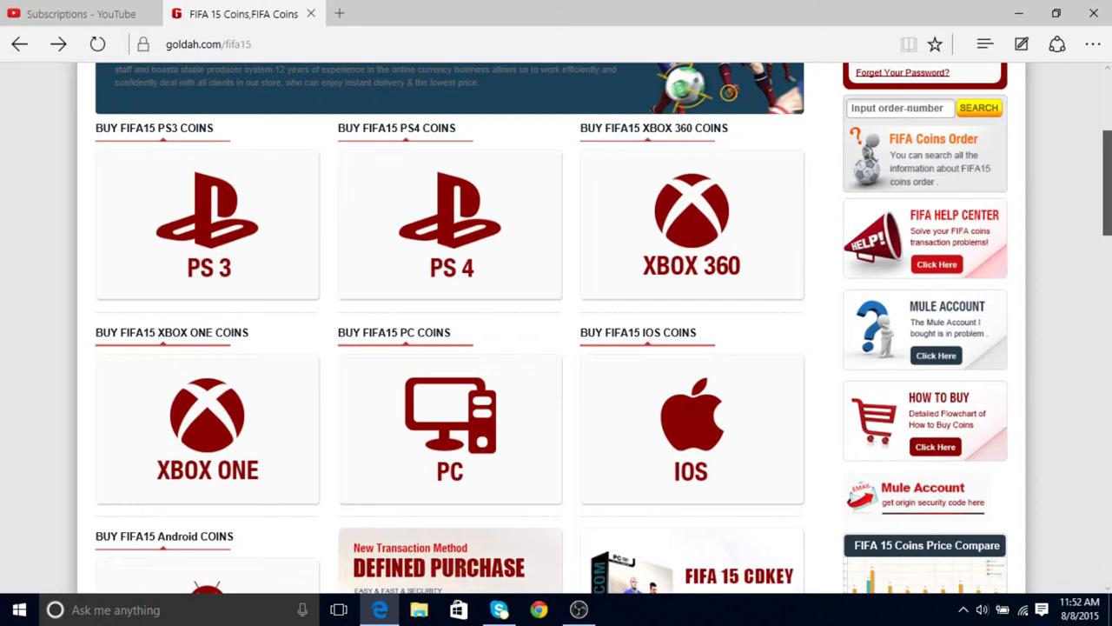
mouse_move(449, 257)
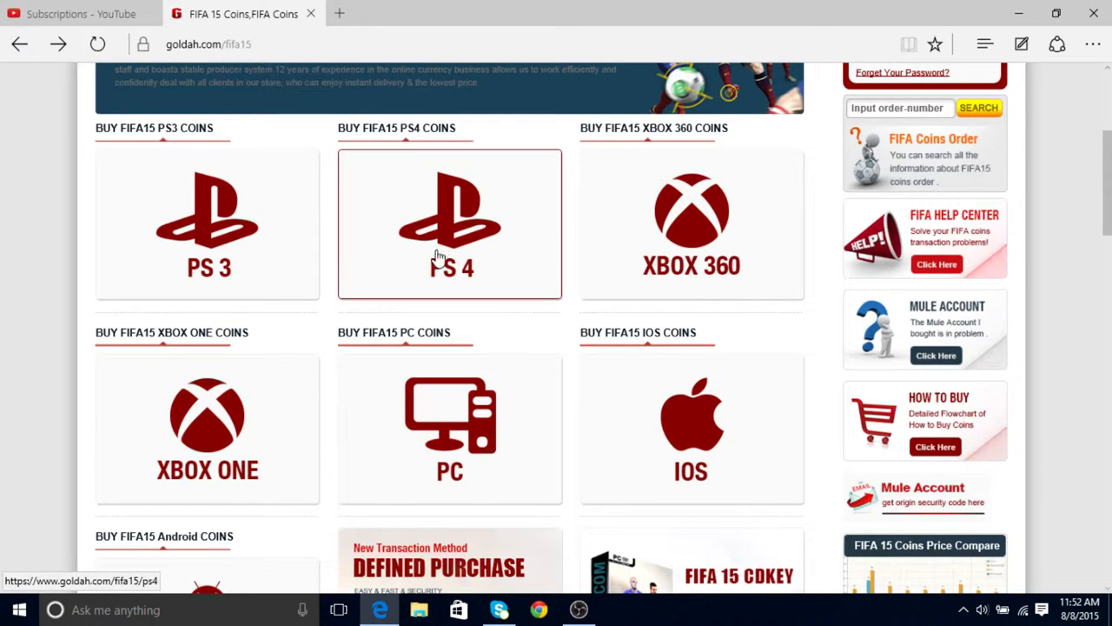
mouse_move(301, 280)
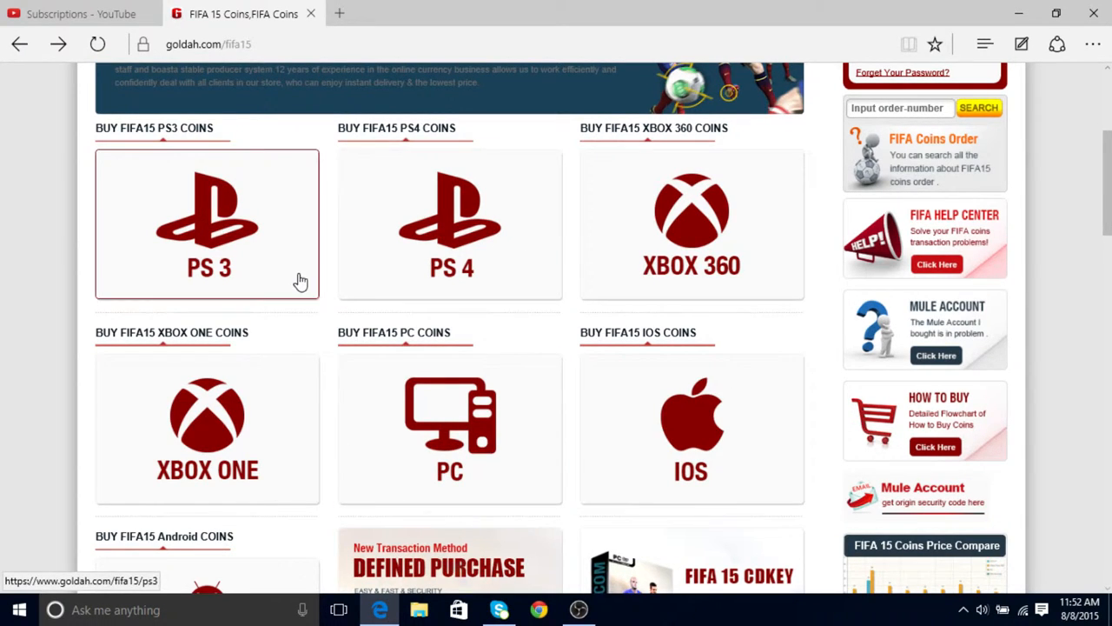
scroll("down", 3)
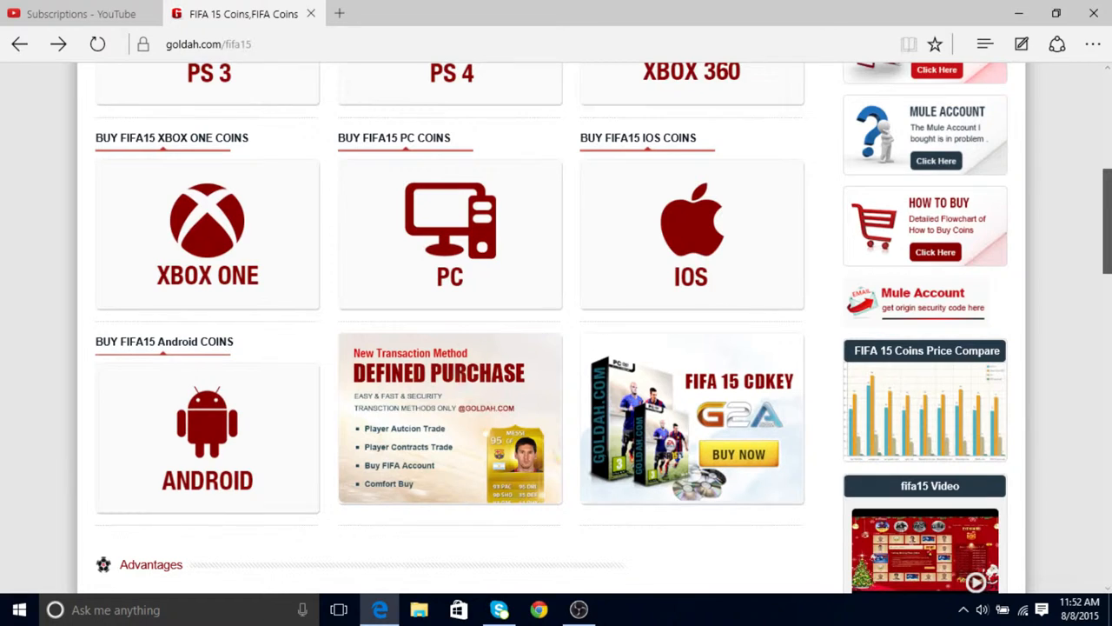
scroll("down", 3)
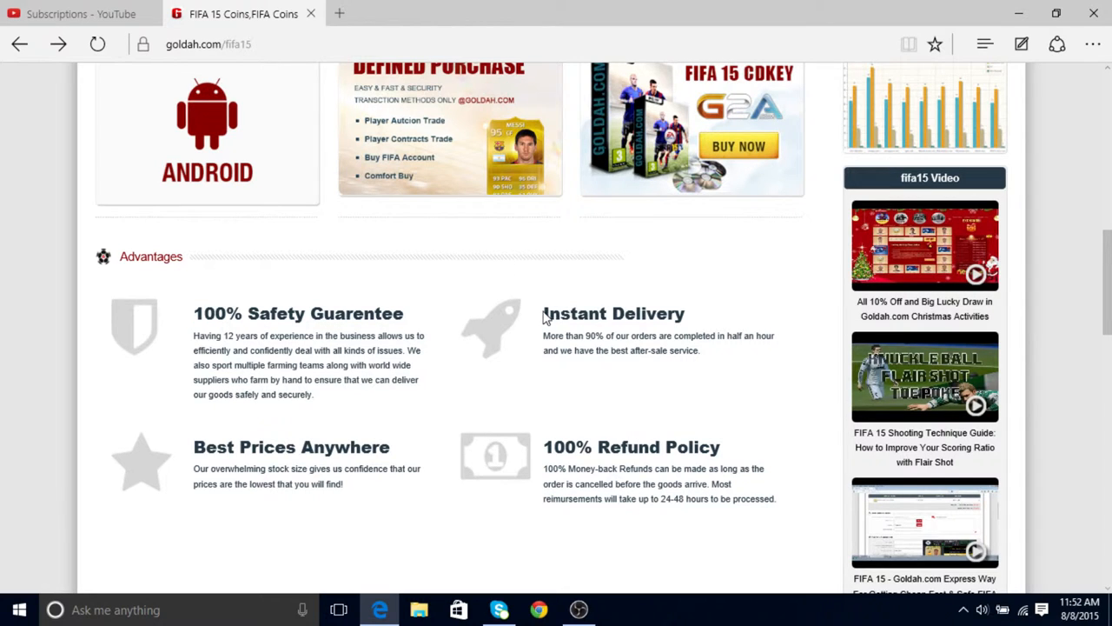
mouse_move(560, 234)
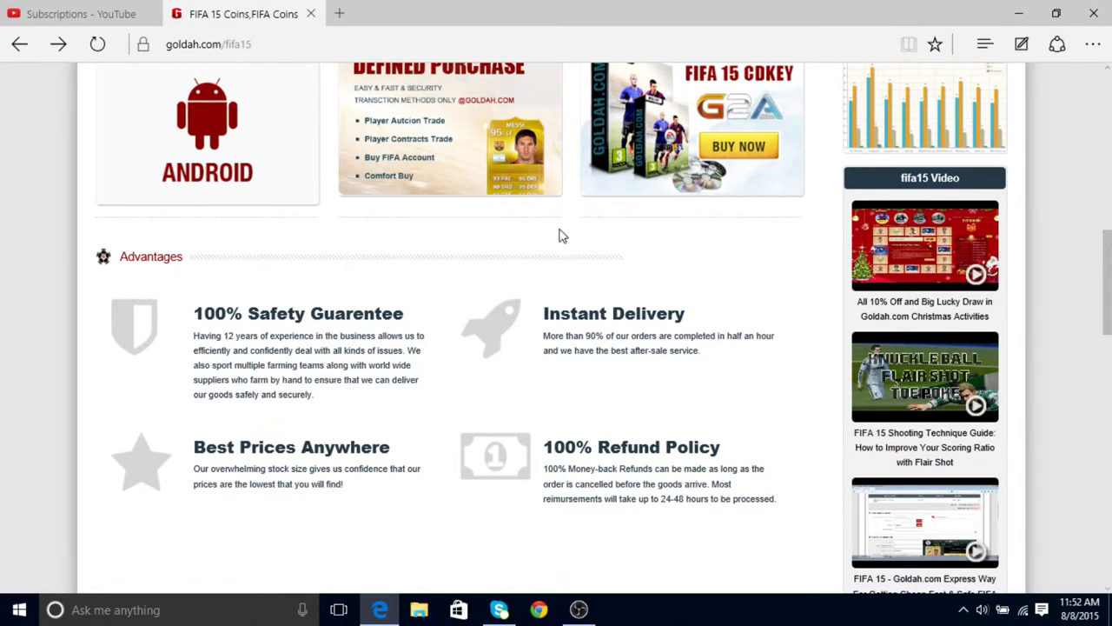
mouse_move(196, 449)
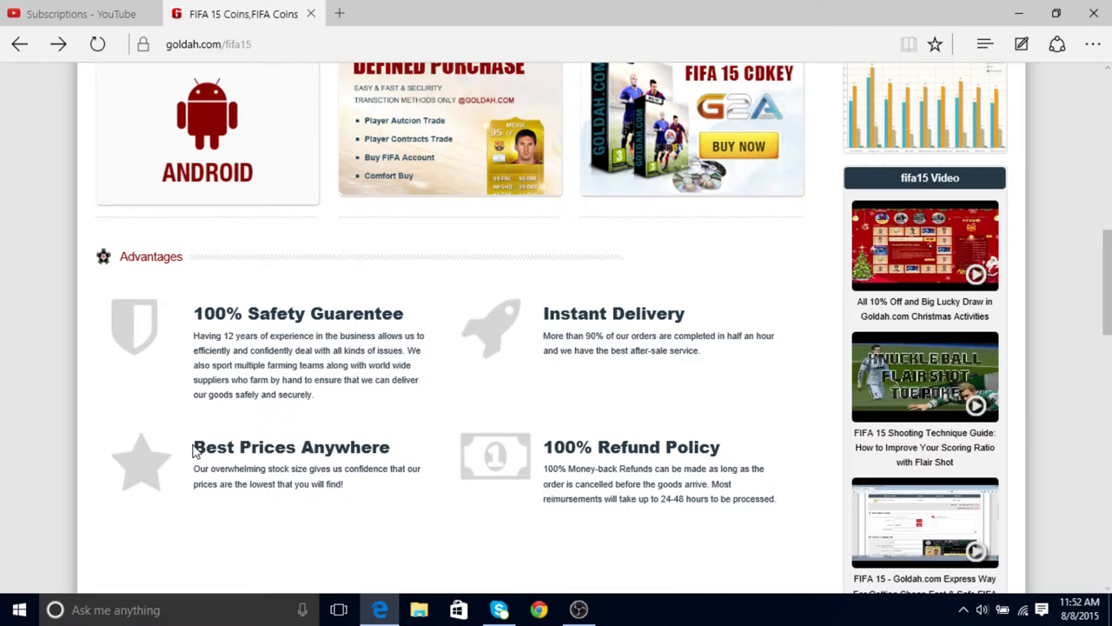
mouse_move(630, 339)
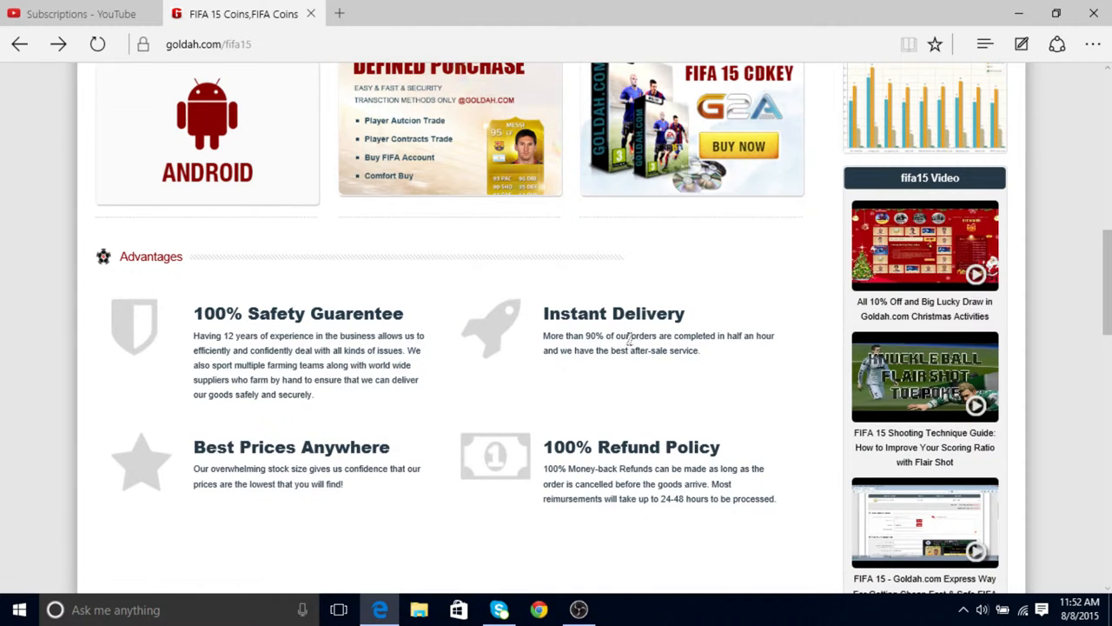
mouse_move(704, 319)
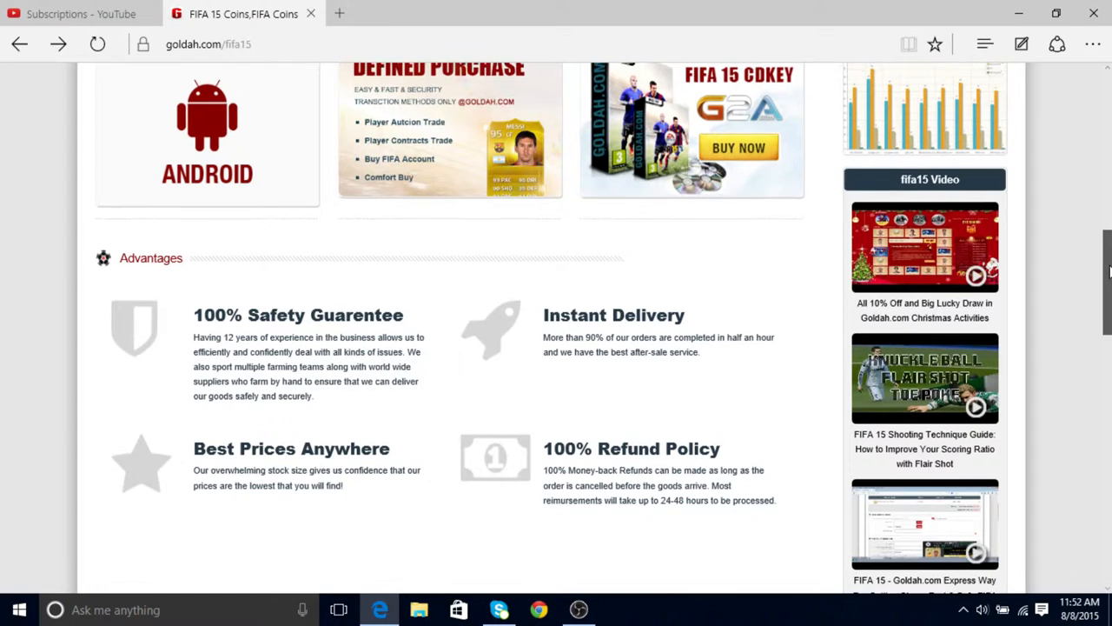
scroll("down", 3)
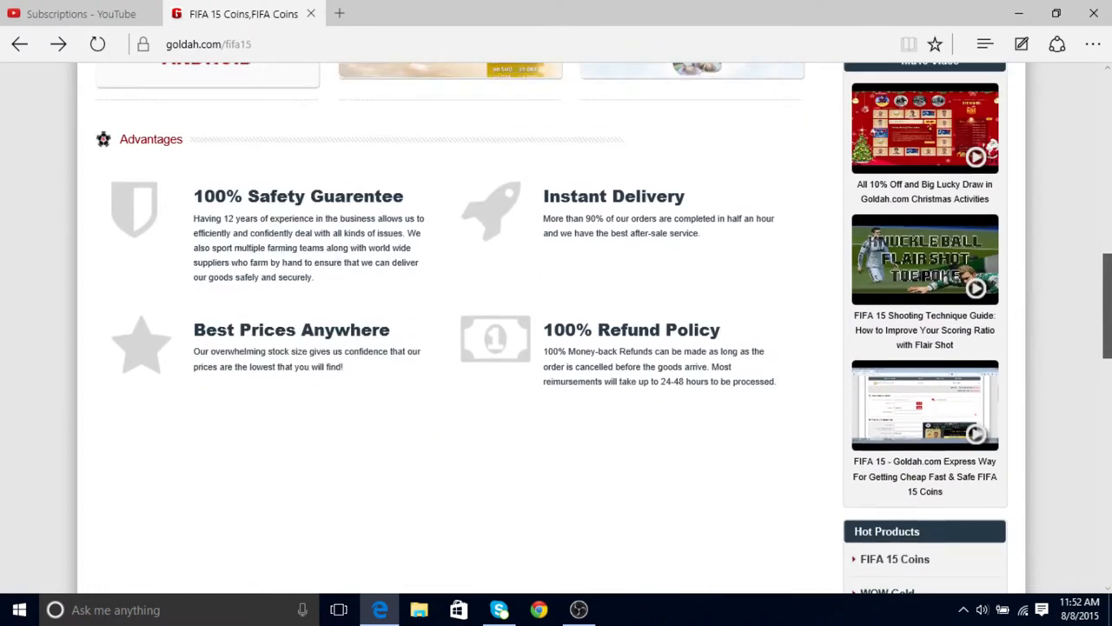
scroll("up", 3)
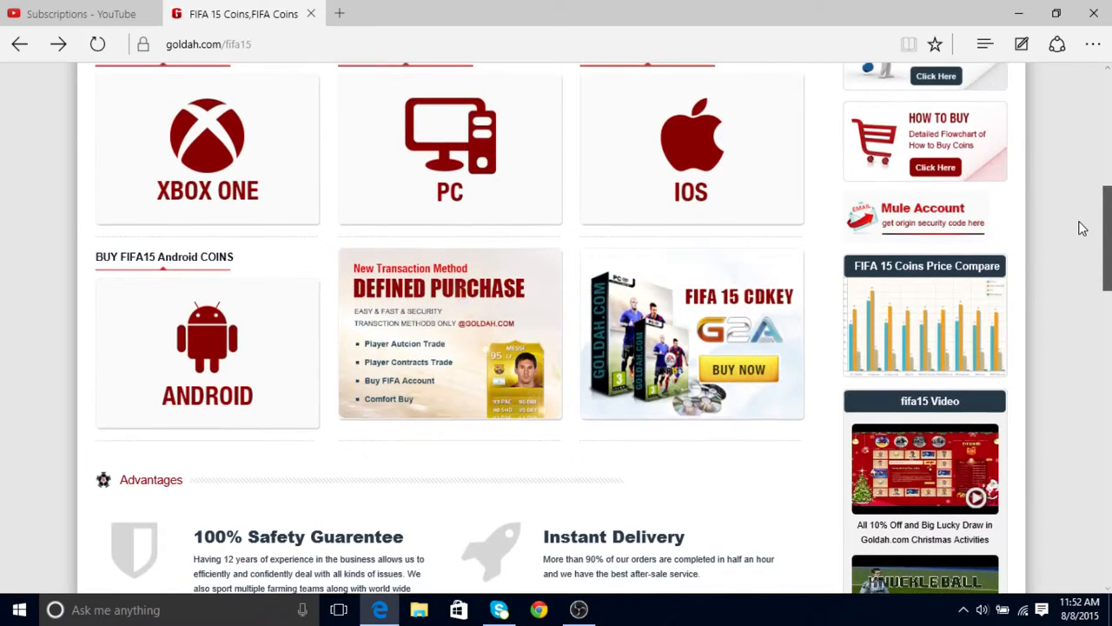
scroll("up", 3)
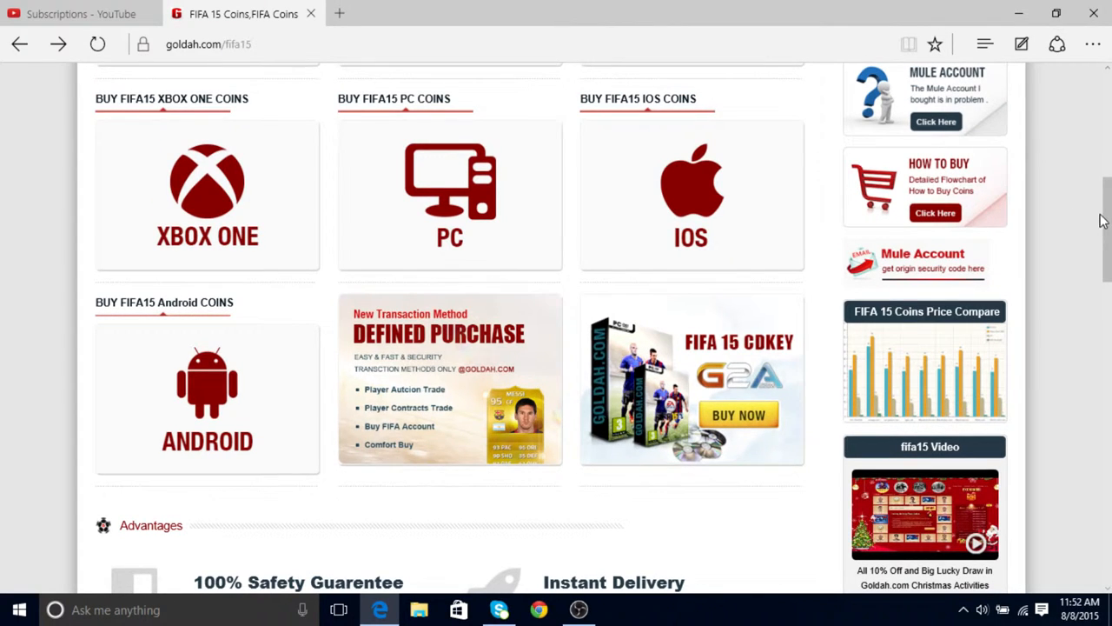
scroll("up", 3)
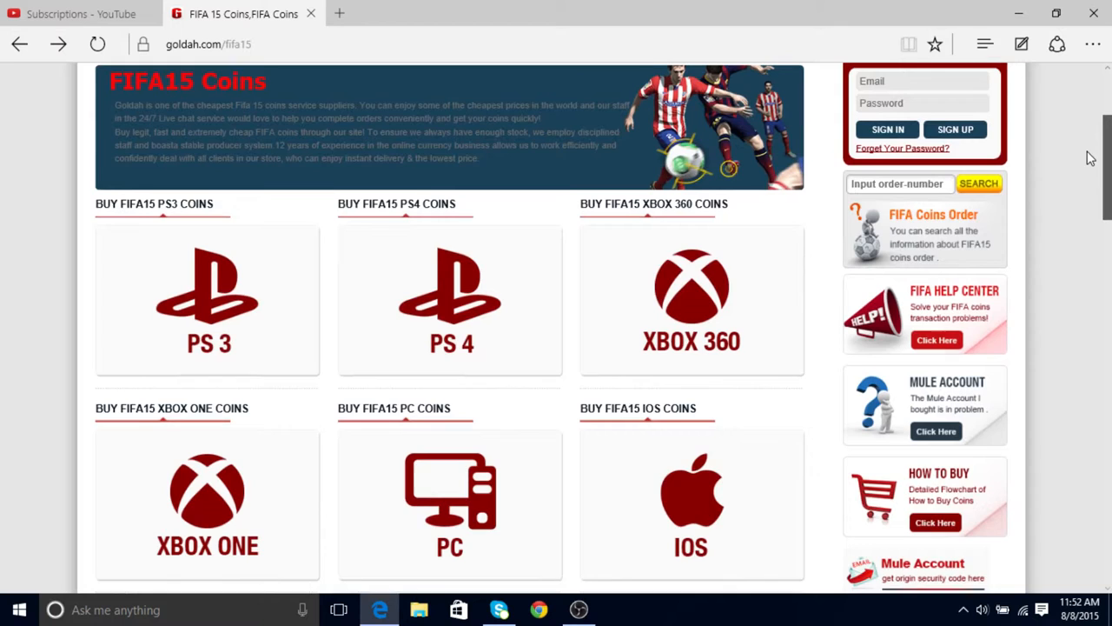
scroll("up", 3)
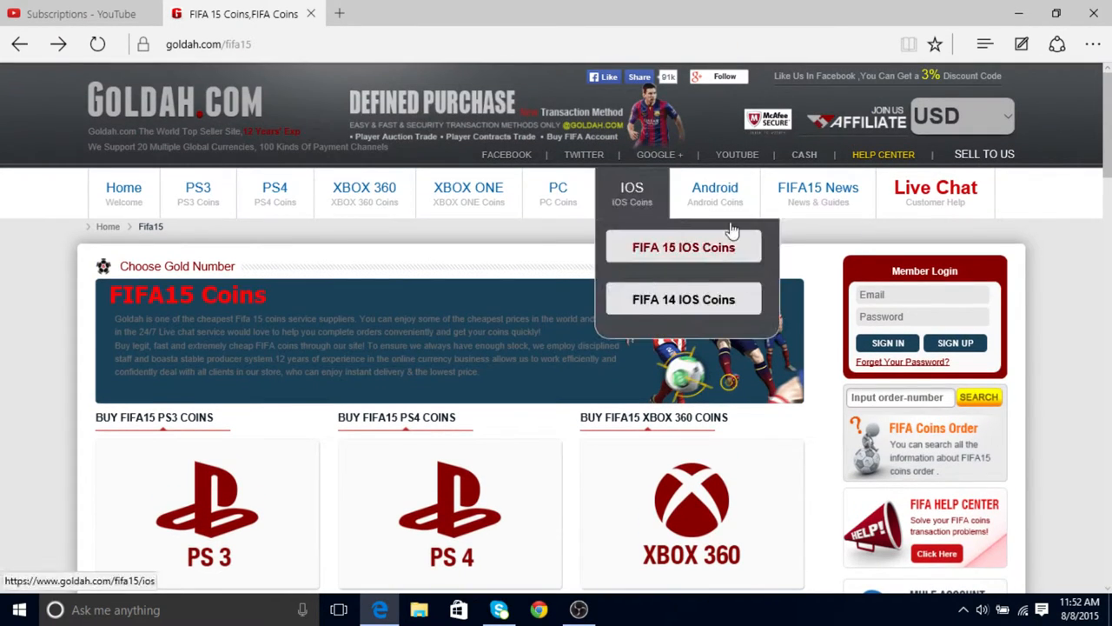
mouse_move(595, 241)
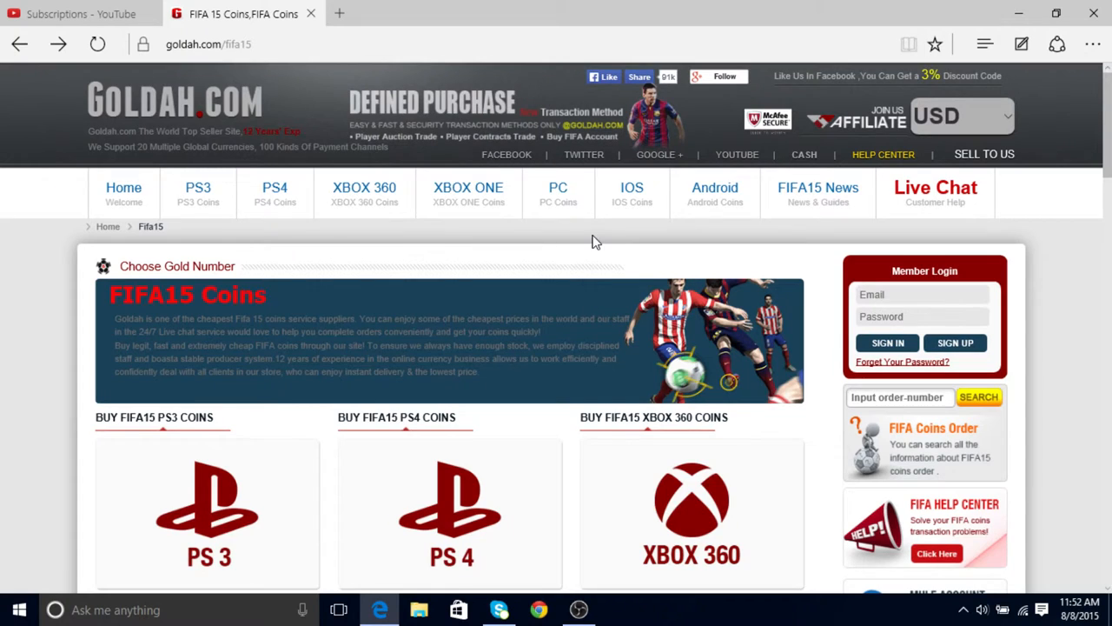